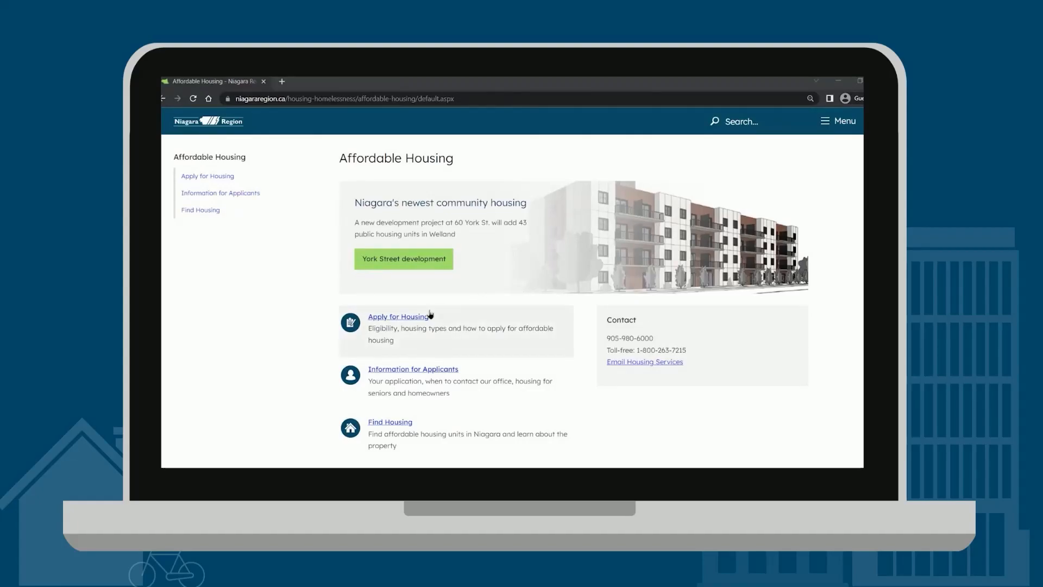
Follow the 'Apply for Housing' link to the Housing Application information page.
left_click(398, 317)
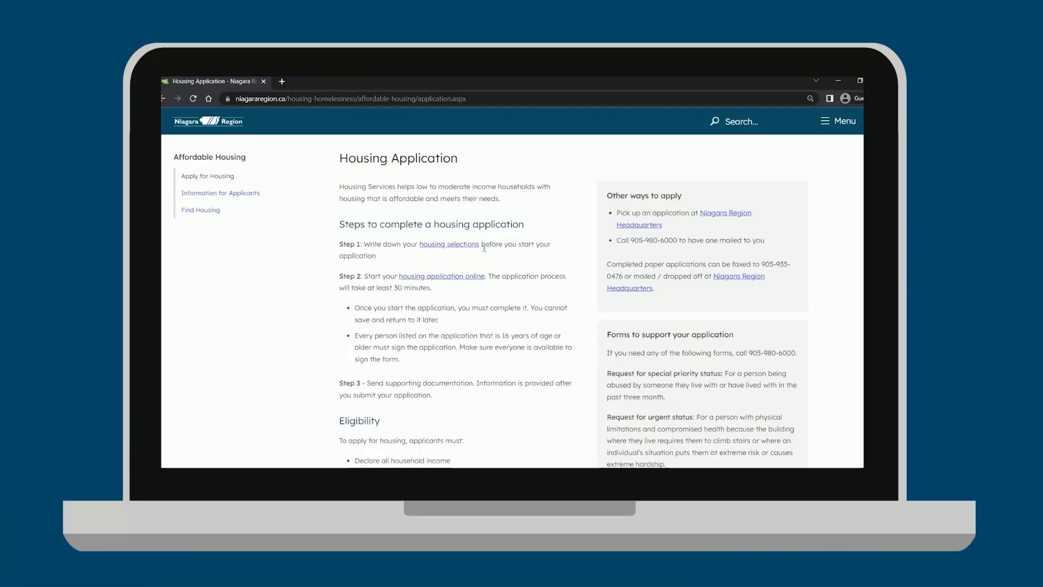
left_click(200, 210)
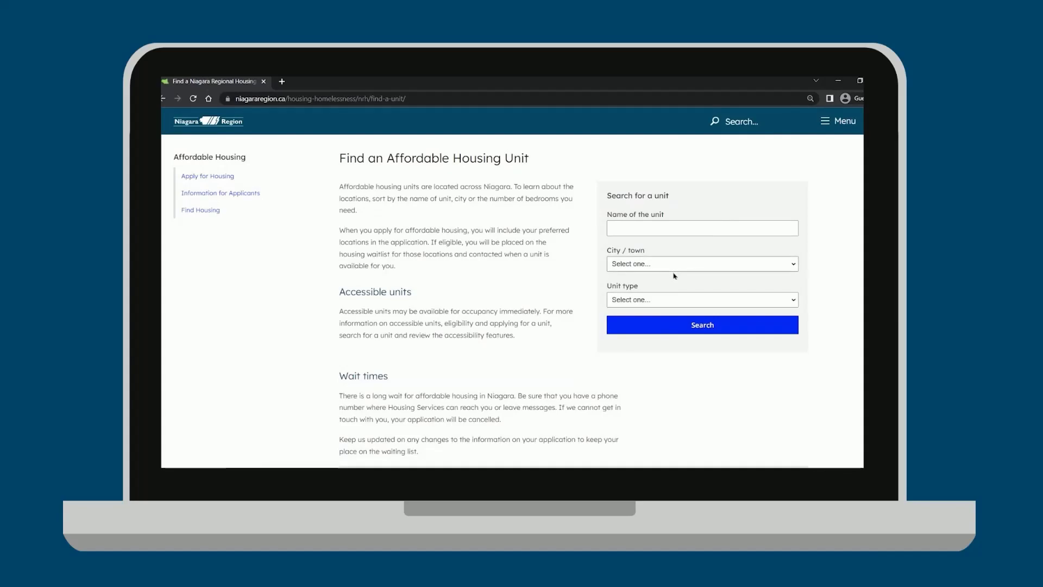
left_click(701, 263)
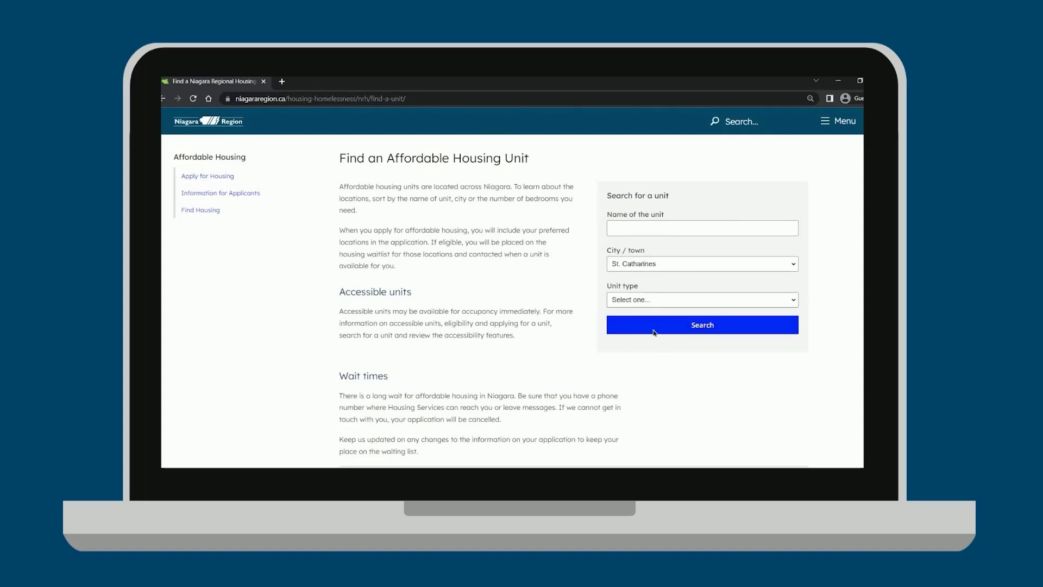
left_click(701, 325)
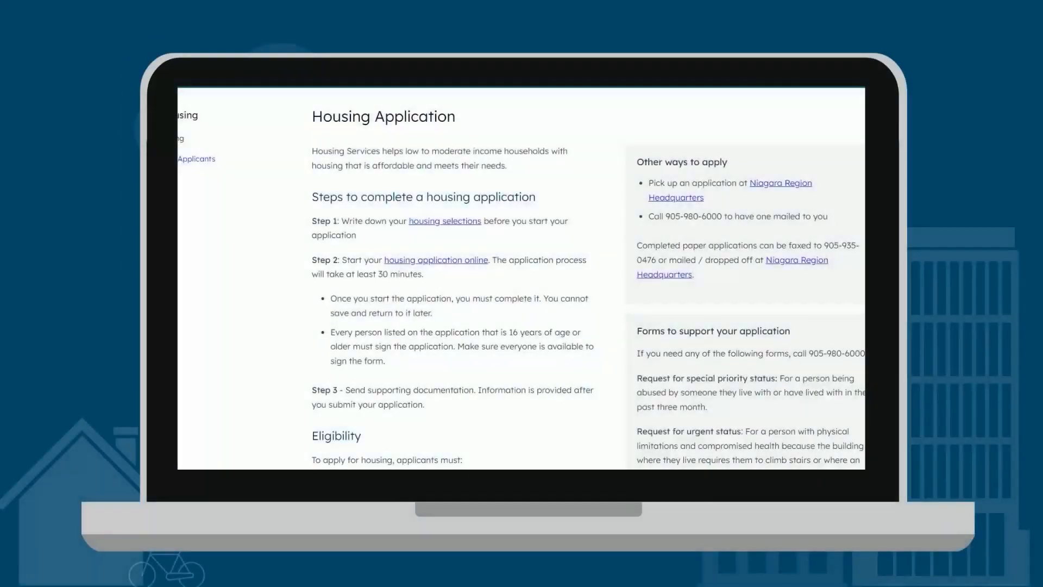
Open a new online housing application for male applicant John Doe, entering birth date 01/01/.
left_click(435, 260)
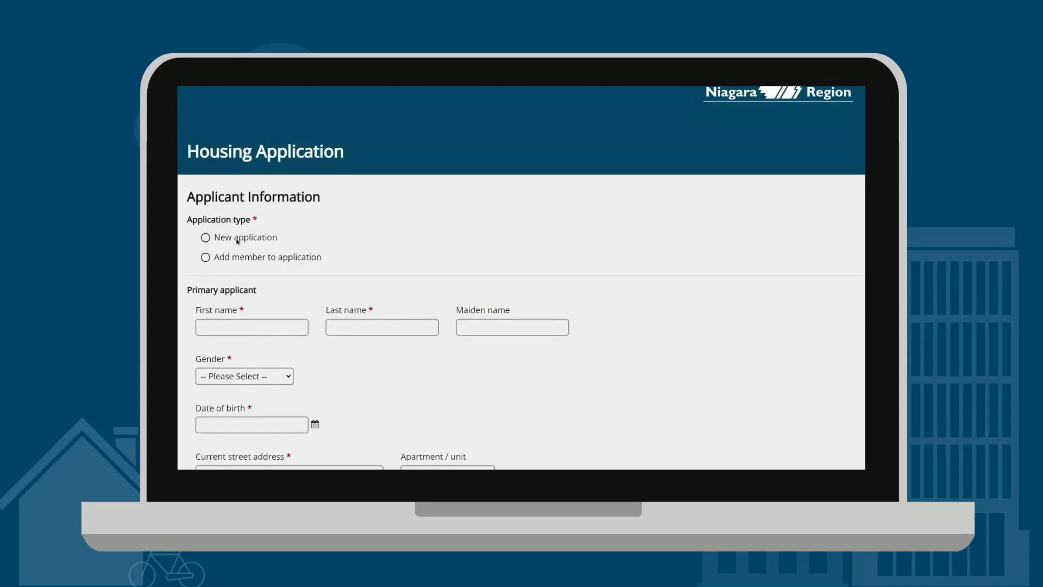
left_click(205, 237)
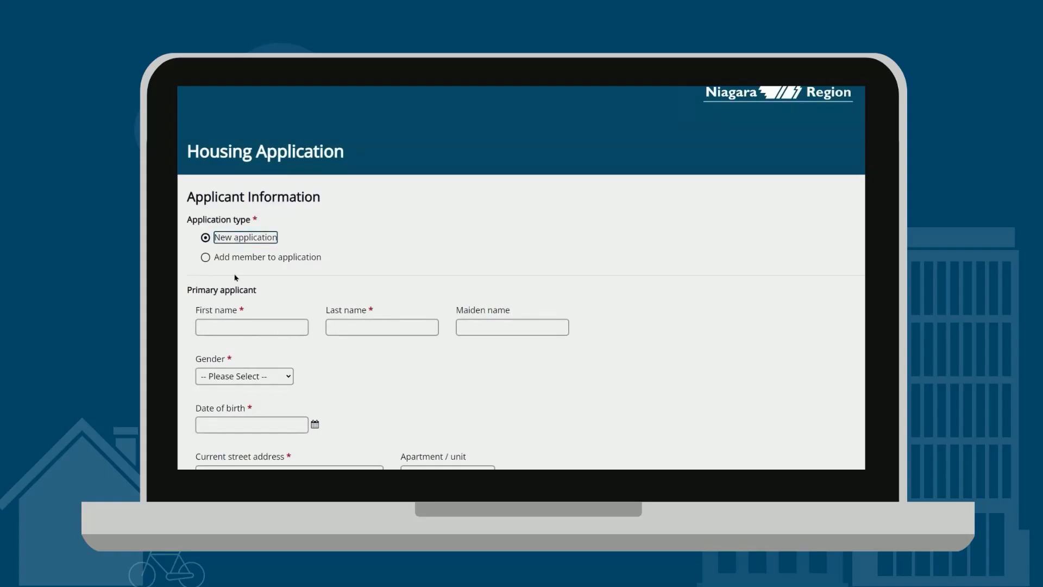
left_click(252, 326)
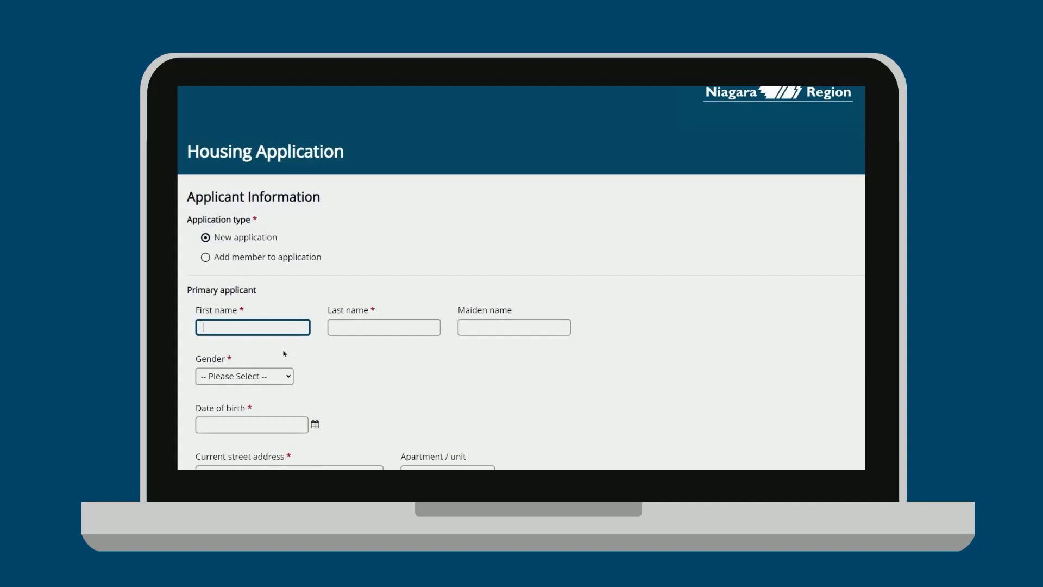
type("John")
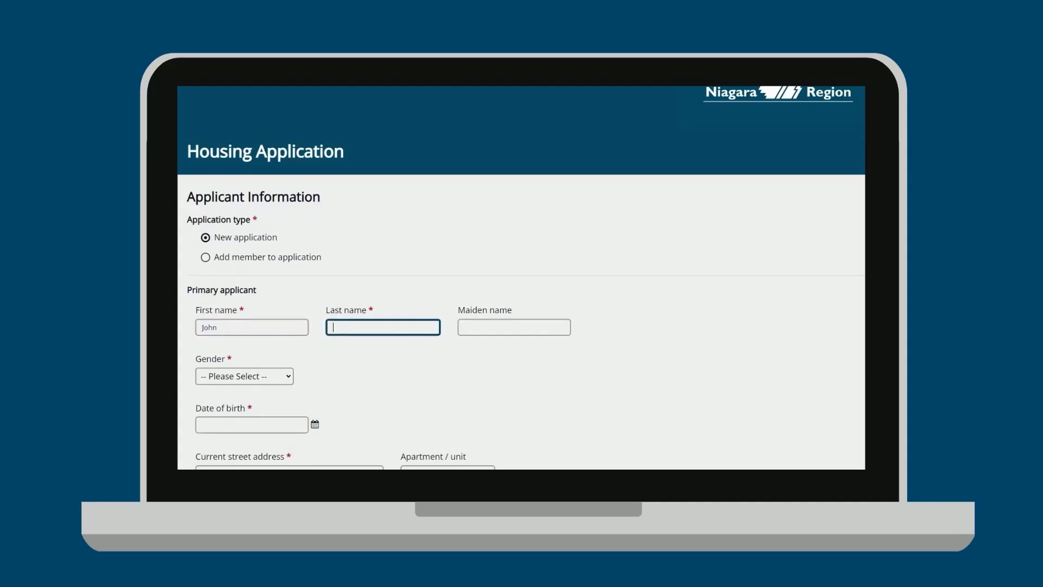
type("Doe")
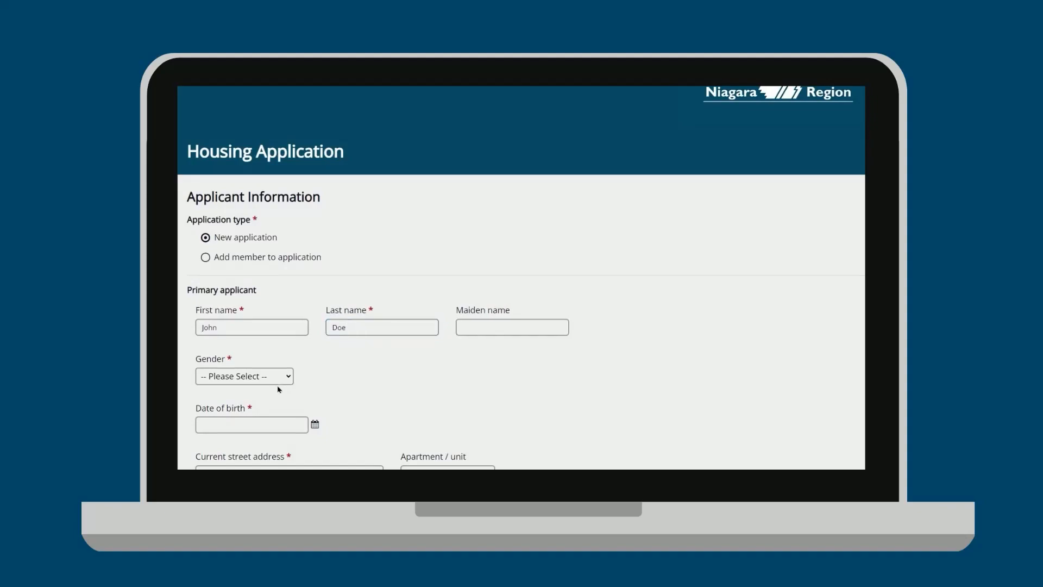
left_click(244, 375)
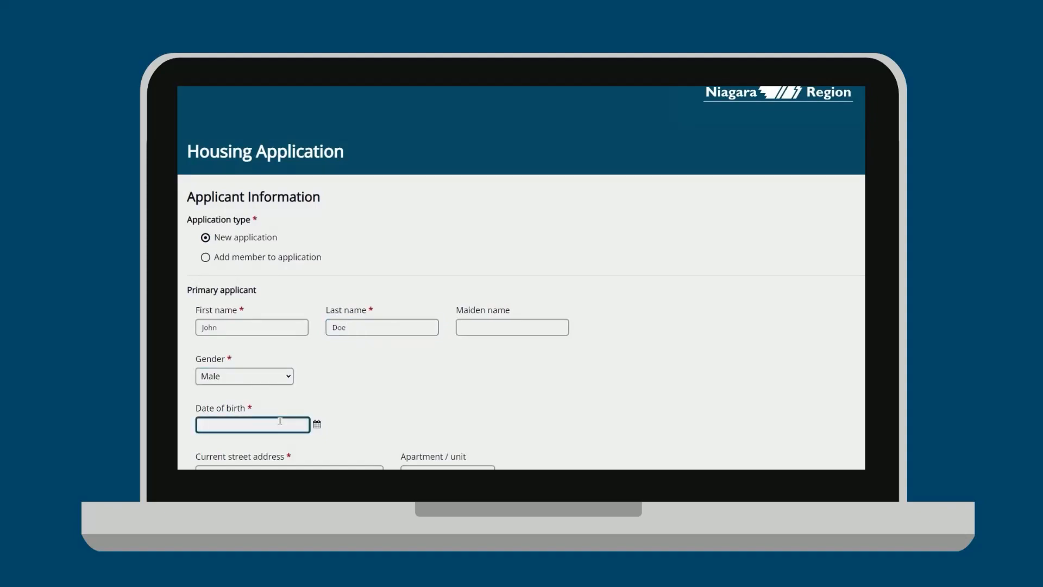
type("01/01/")
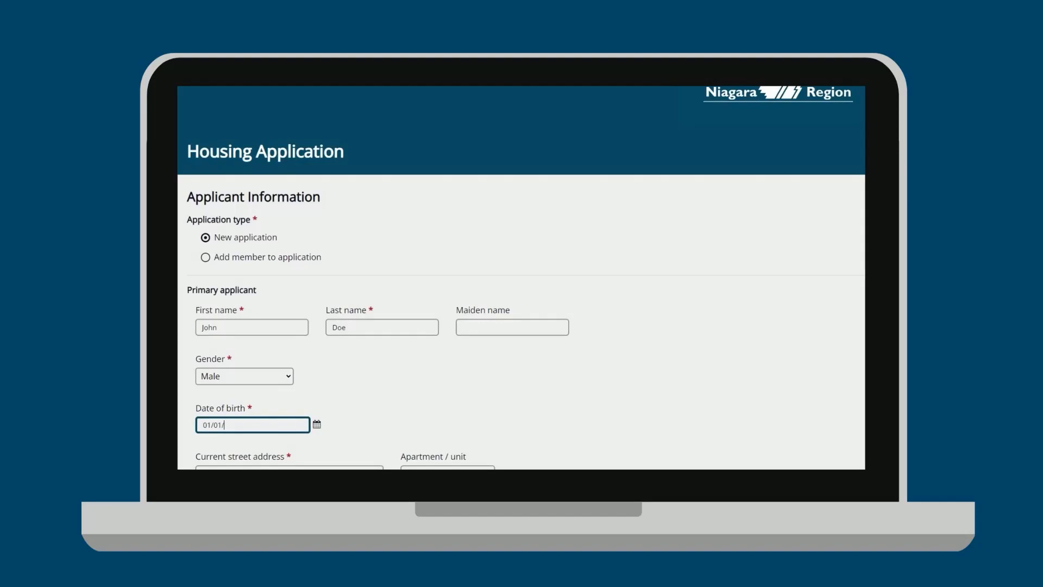